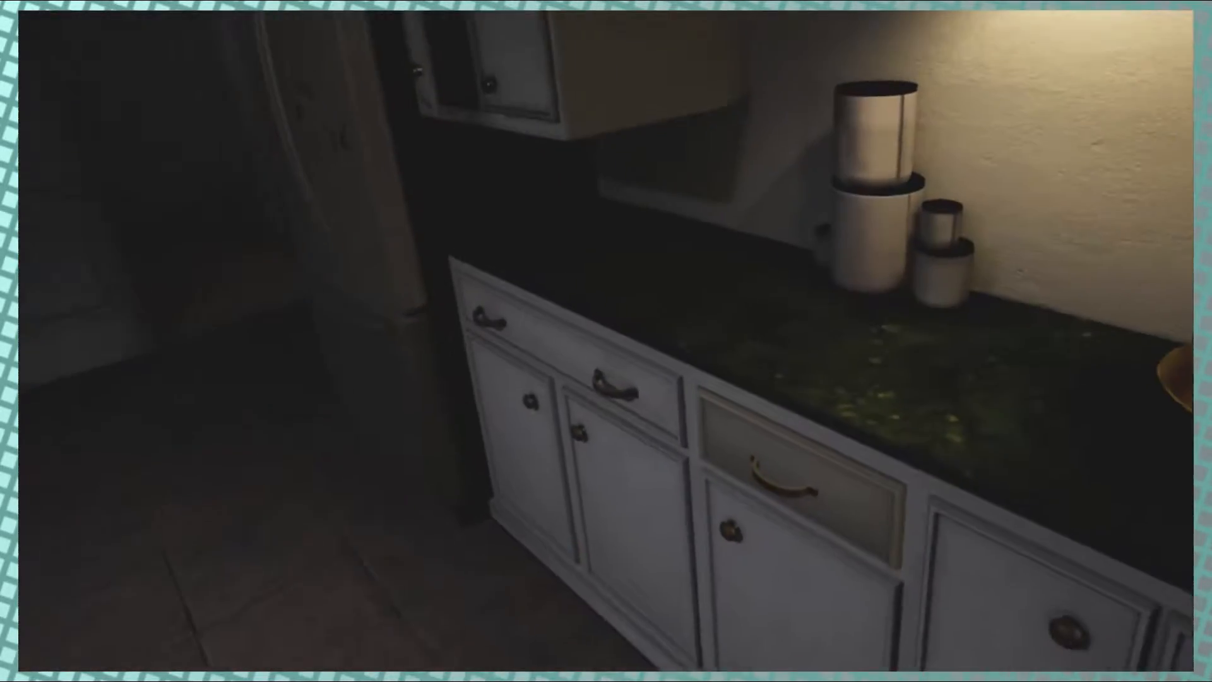
{"action": "mouse_move", "coordinate": [607, 341]}
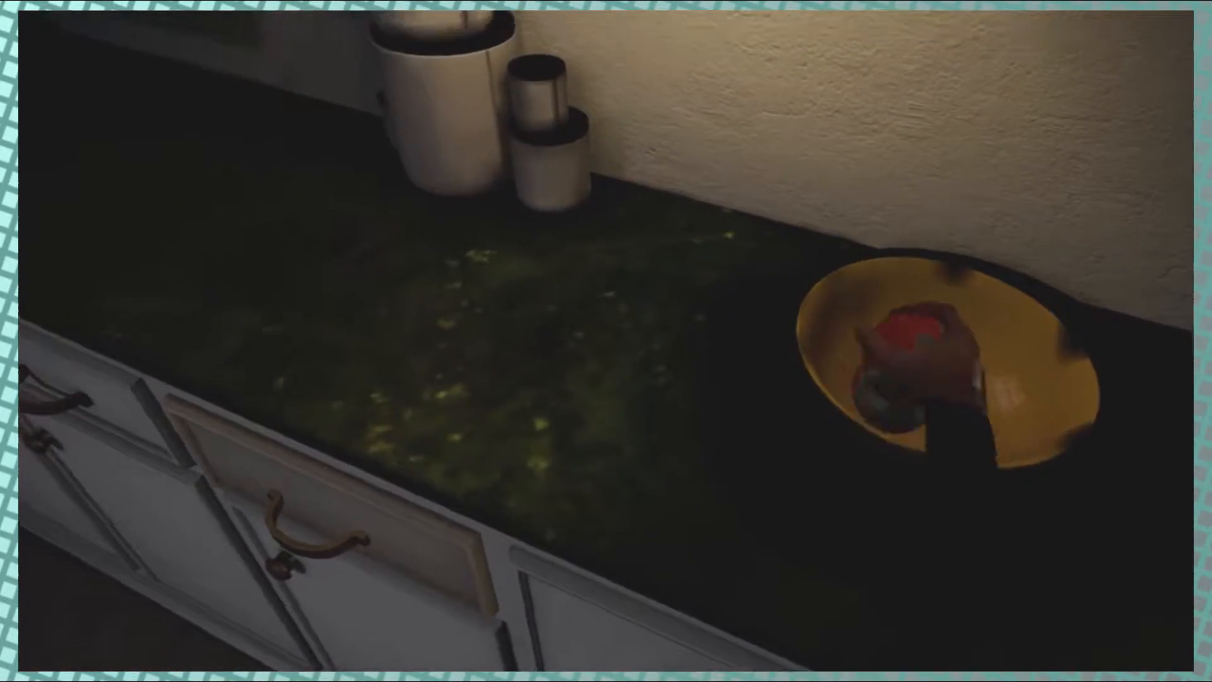
{"action": "mouse_move", "coordinate": [606, 341]}
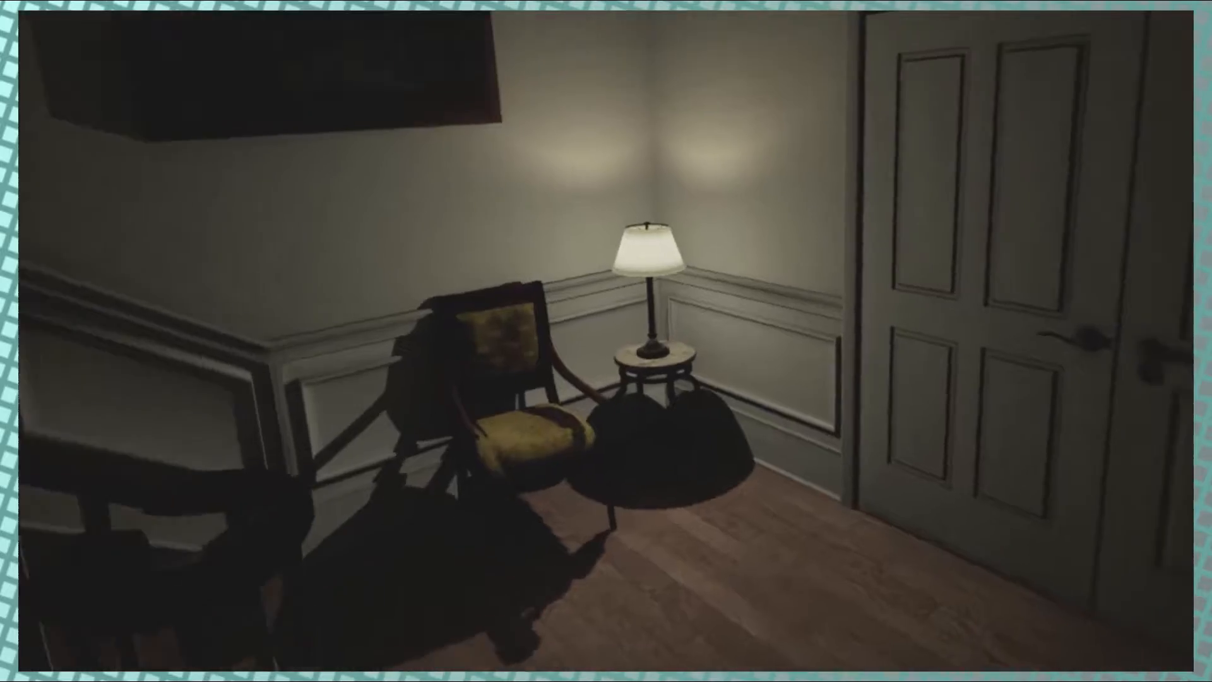
{"action": "mouse_move", "coordinate": [606, 341]}
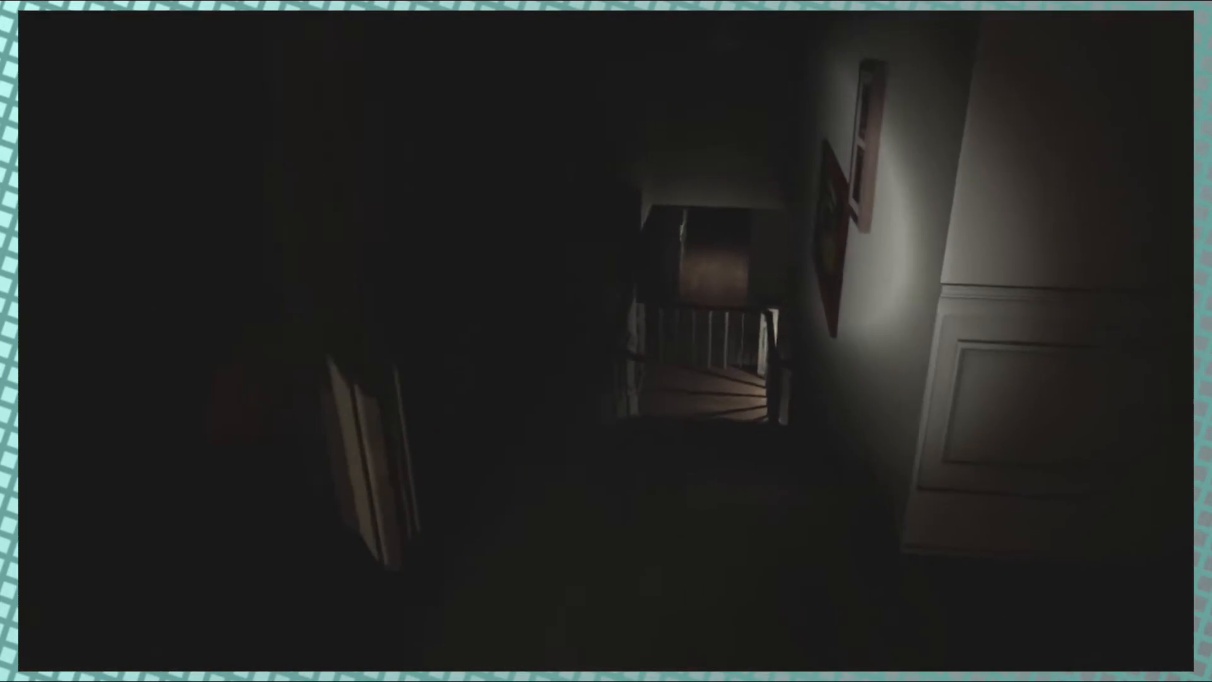
{"action": "mouse_move", "coordinate": [606, 341]}
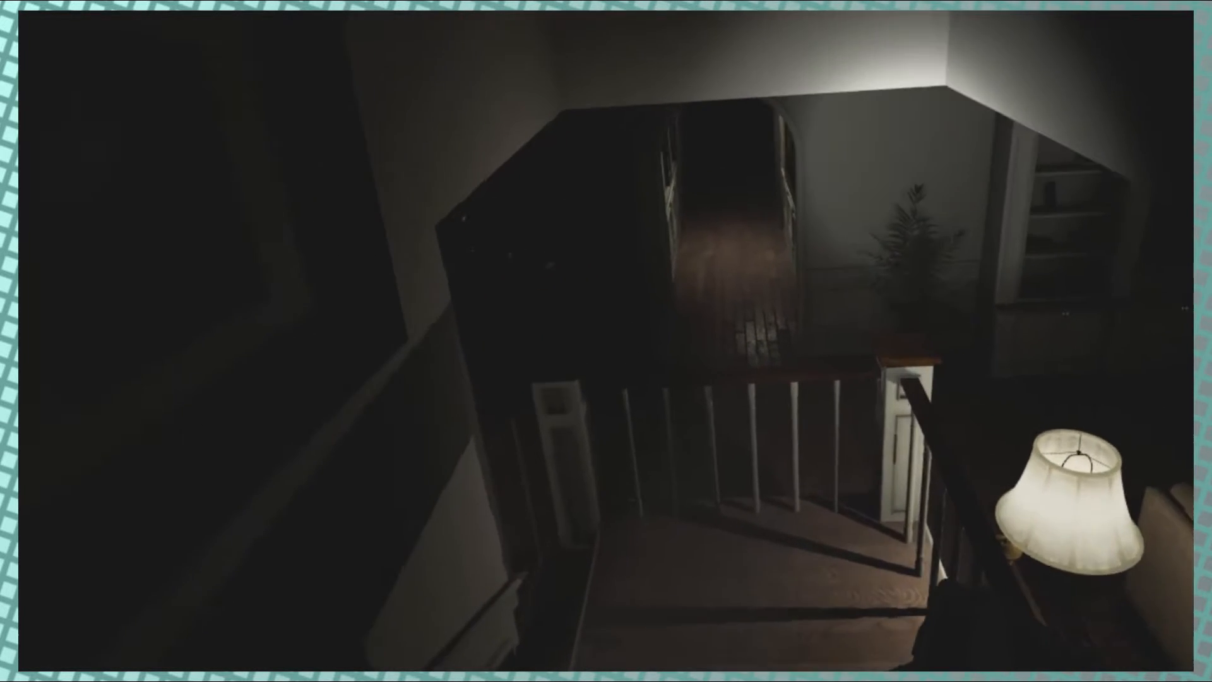
{"action": "mouse_move", "coordinate": [606, 341]}
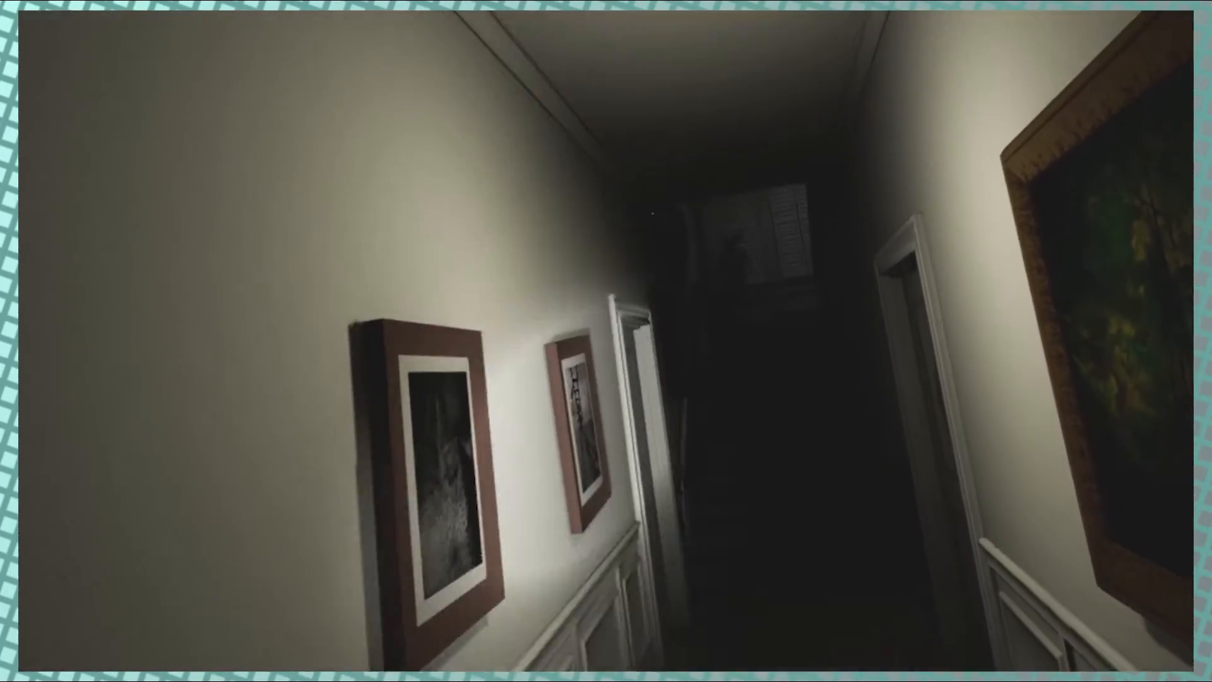
{"action": "mouse_move", "coordinate": [606, 341]}
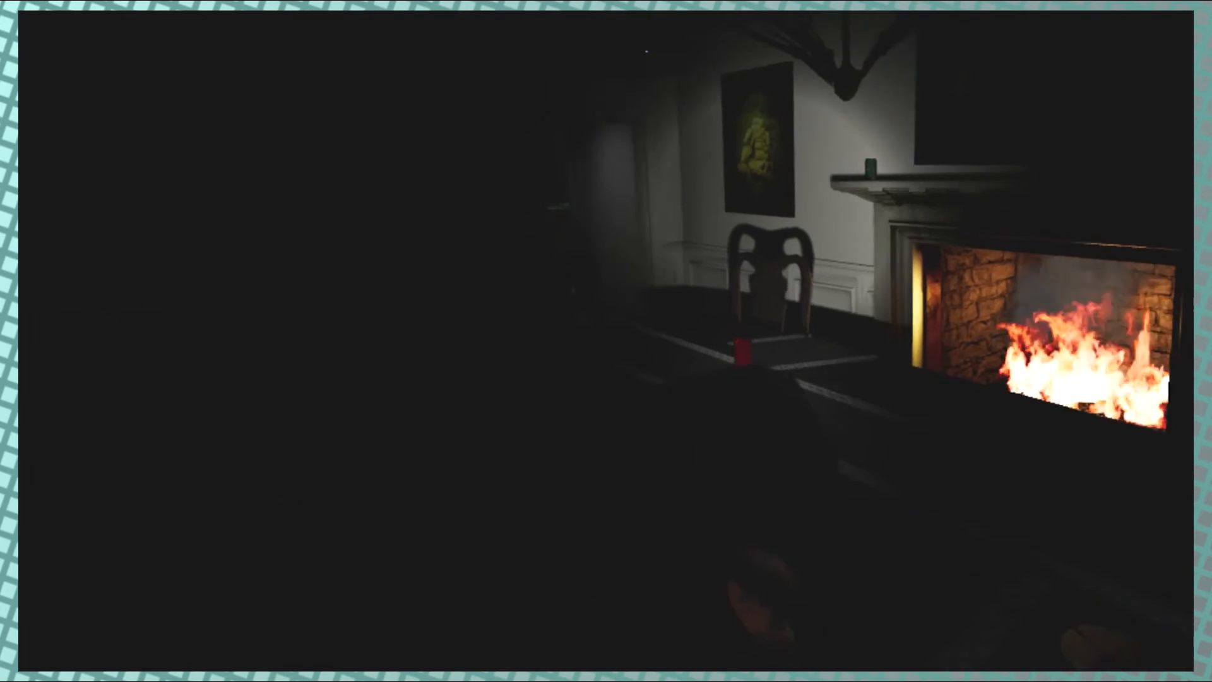
{"action": "scroll", "scroll_direction": "left", "scroll_amount": 3}
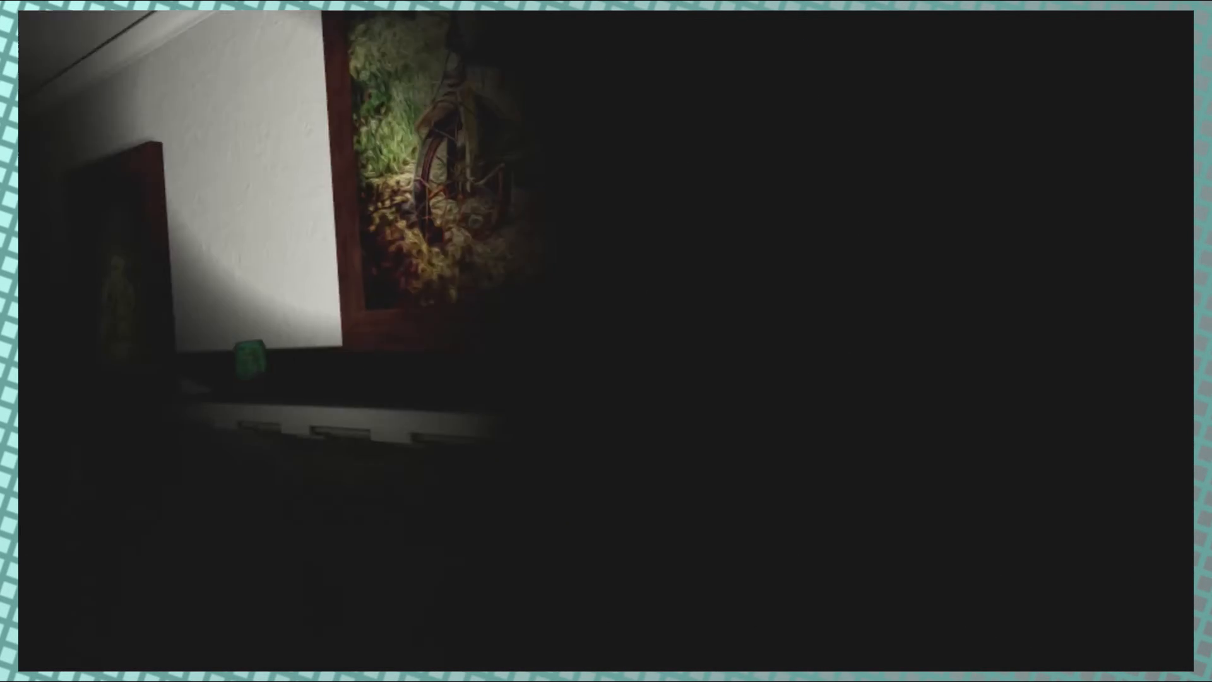
{"action": "mouse_move", "coordinate": [606, 341]}
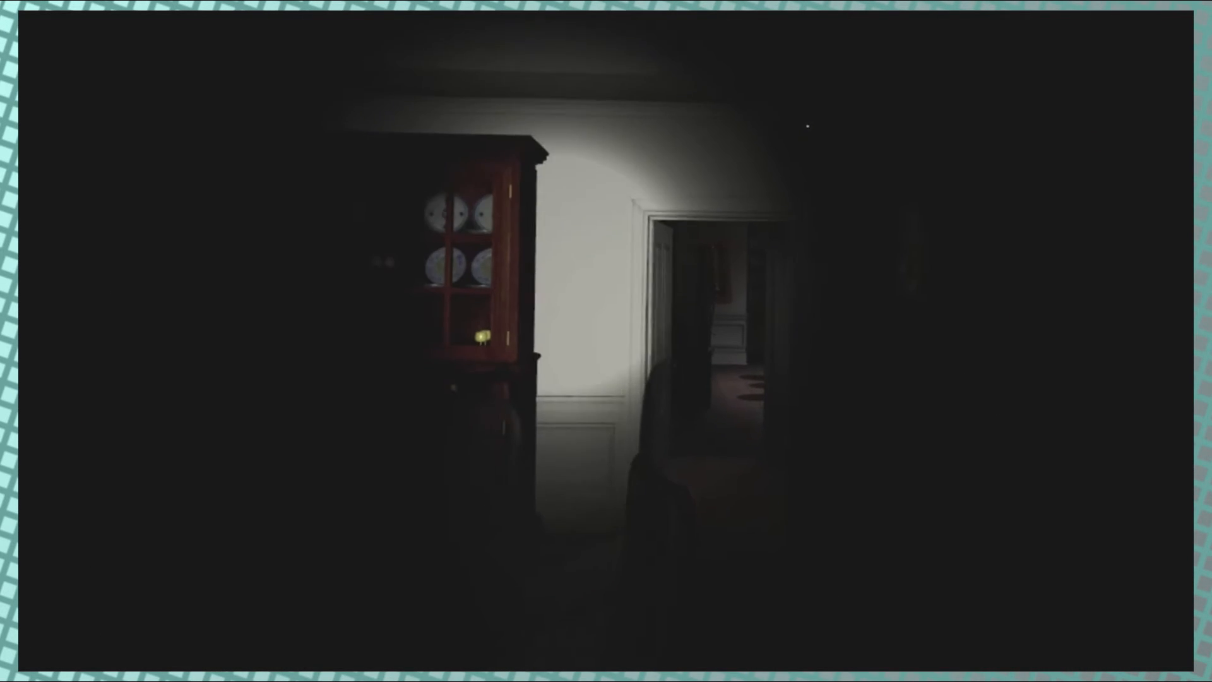